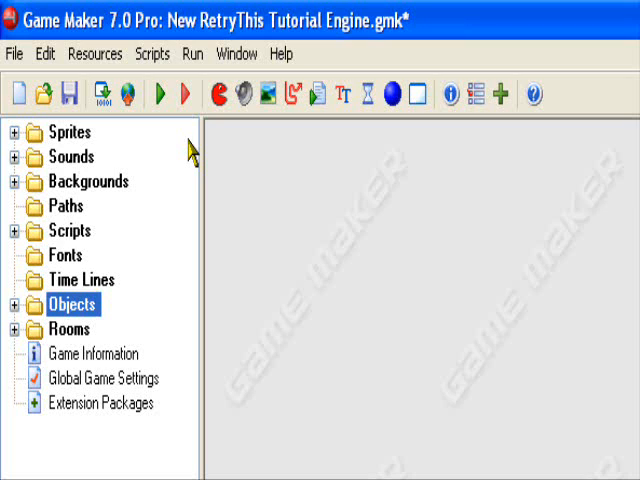
pyautogui.moveTo(193, 165)
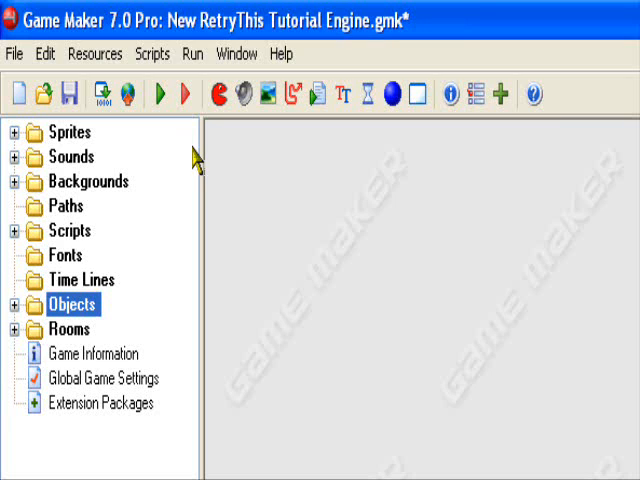
pyautogui.moveTo(148, 197)
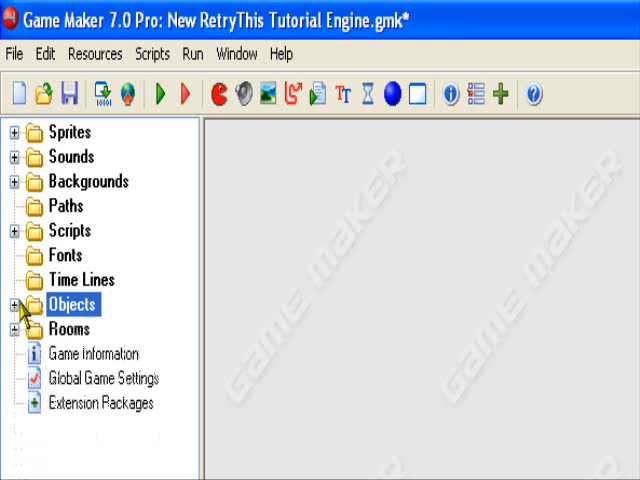
pyautogui.moveTo(334, 281)
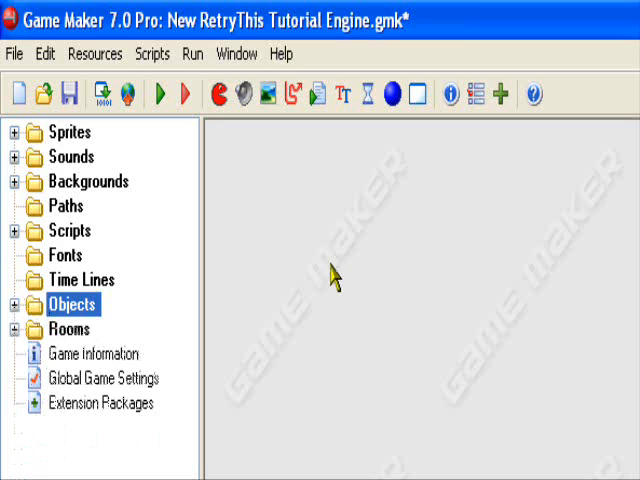
pyautogui.moveTo(200, 267)
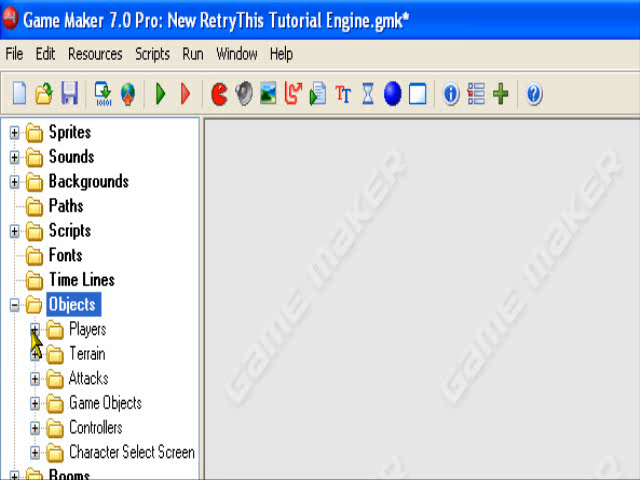
pyautogui.moveTo(65, 206)
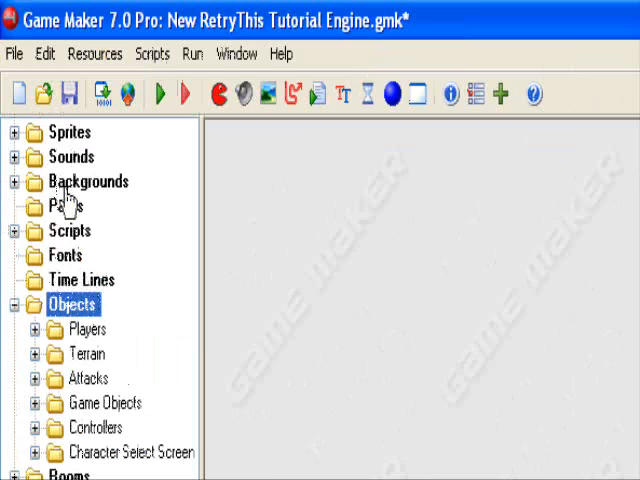
pyautogui.moveTo(130, 185)
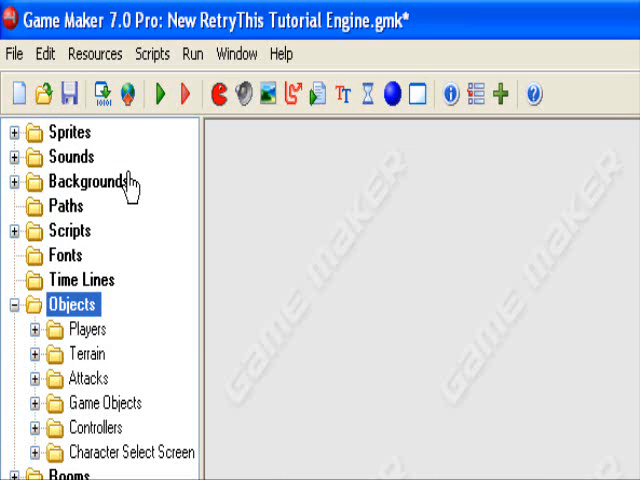
pyautogui.moveTo(152, 188)
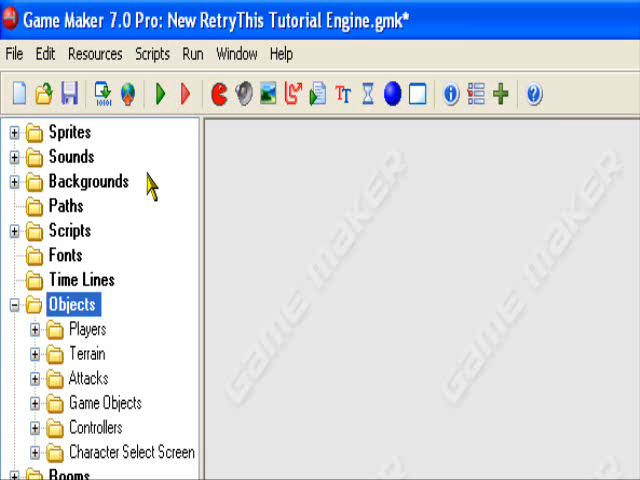
pyautogui.moveTo(35, 332)
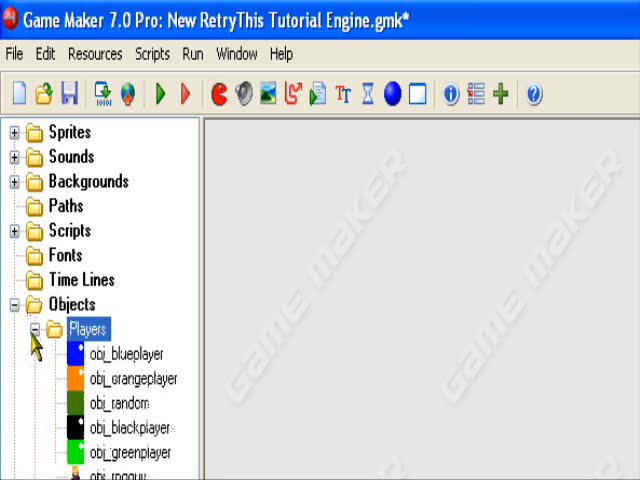
# - Scroll the resource tree and select obj_blackplayer to place it under the Objects folder
pyautogui.scroll(-3)
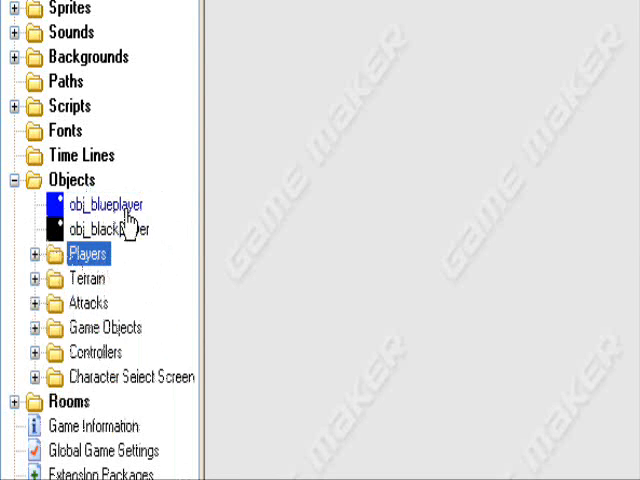
pyautogui.click(103, 204)
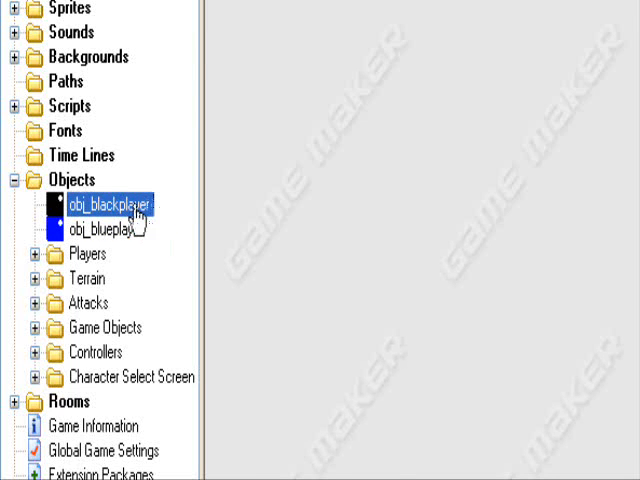
# - Open obj_blackplayer's properties and review its obj_floor collision and arrow-key event actions
pyautogui.doubleClick(106, 204)
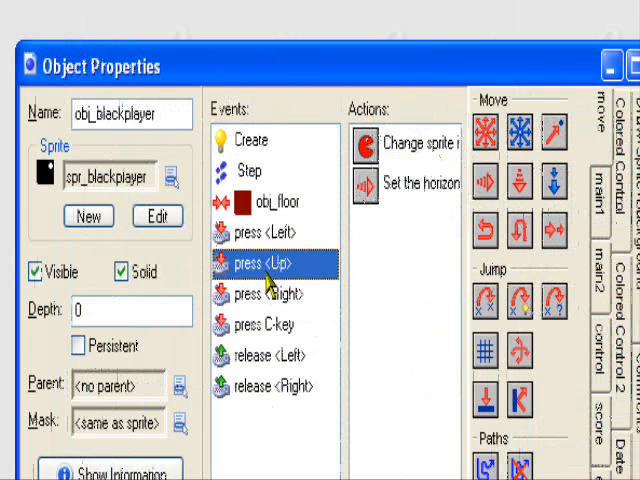
pyautogui.click(266, 295)
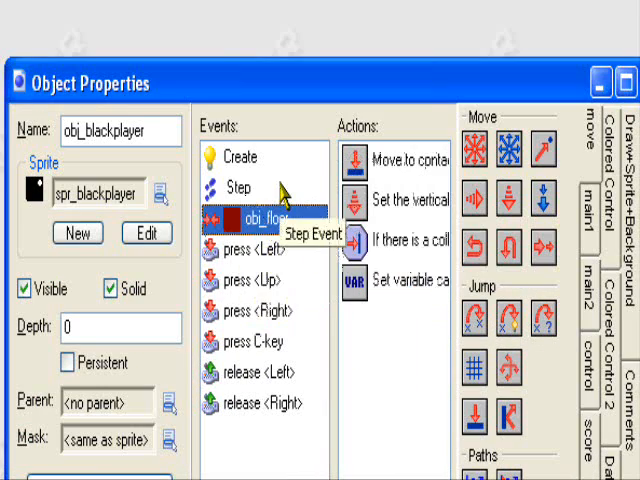
pyautogui.click(250, 248)
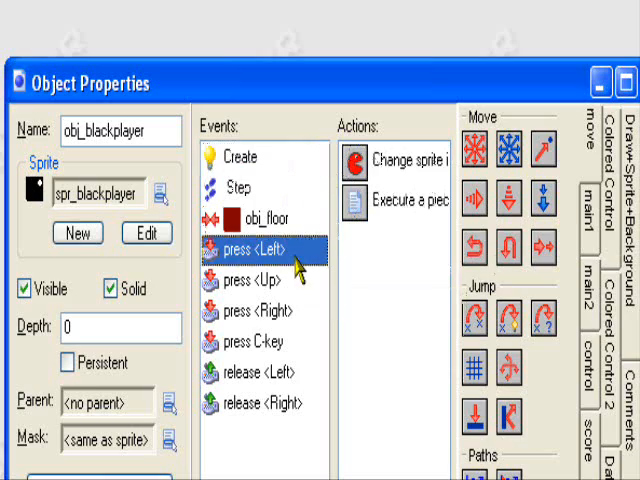
pyautogui.click(250, 170)
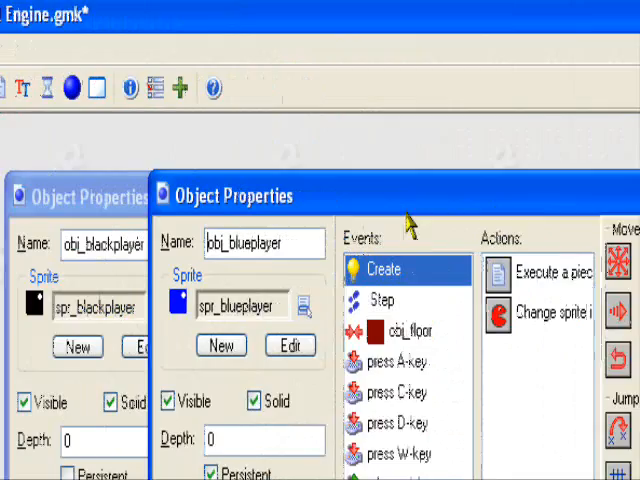
# - Move obj_blueplayer's properties window aside and review its press A-key and W-key actions
pyautogui.moveTo(233, 195); pyautogui.dragTo(218, 191)
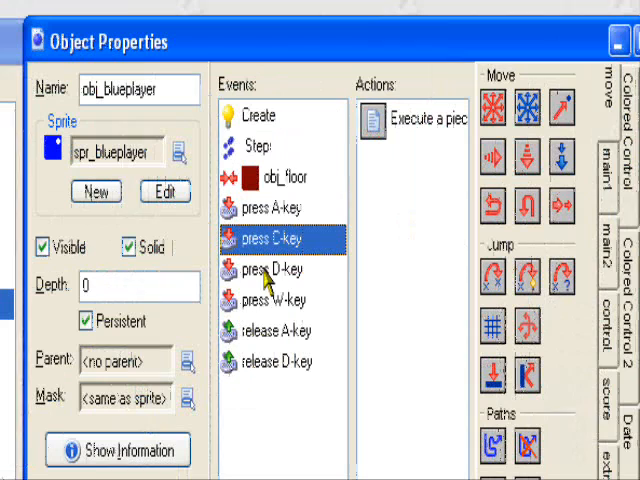
pyautogui.click(280, 210)
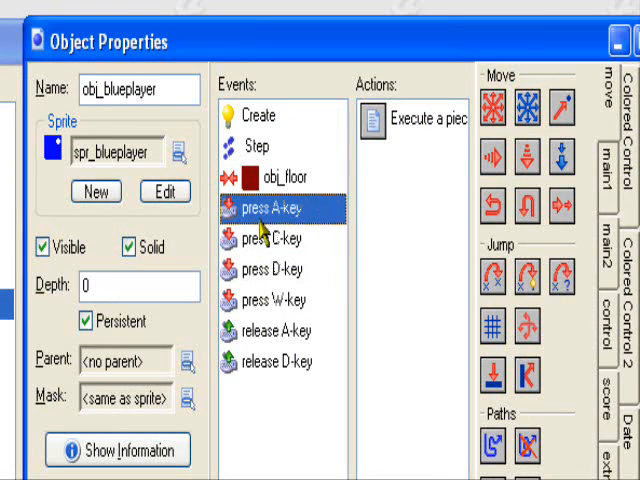
pyautogui.click(267, 208)
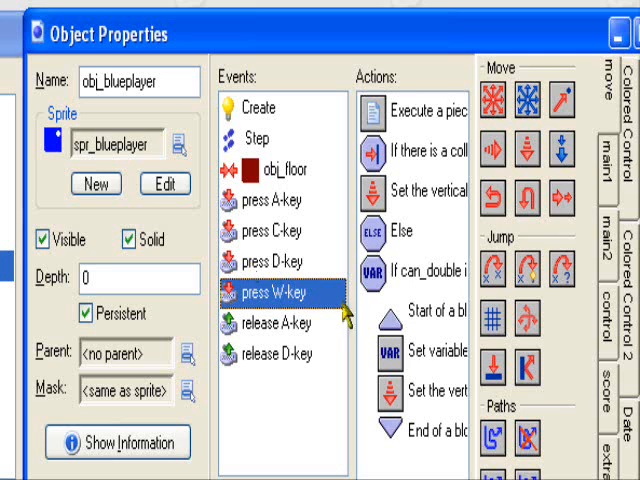
pyautogui.click(270, 262)
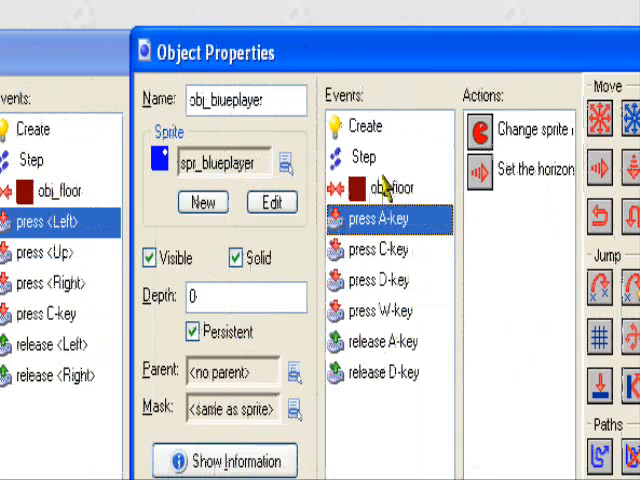
# - Set obj_blackplayer as obj_blueplayer's parent, reviewing Step, C, D and W key events
pyautogui.click(362, 157)
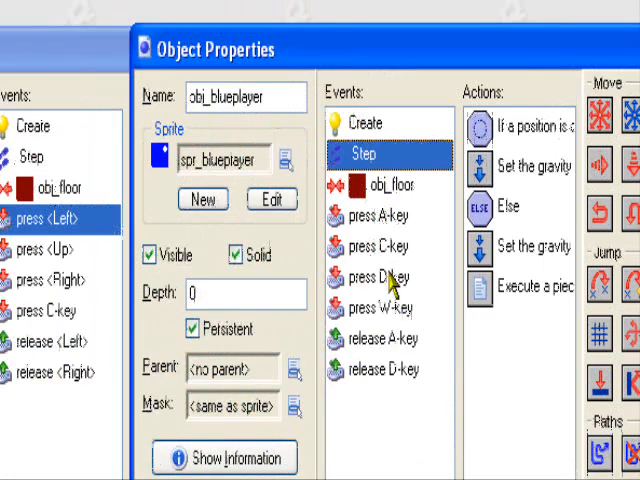
pyautogui.click(380, 308)
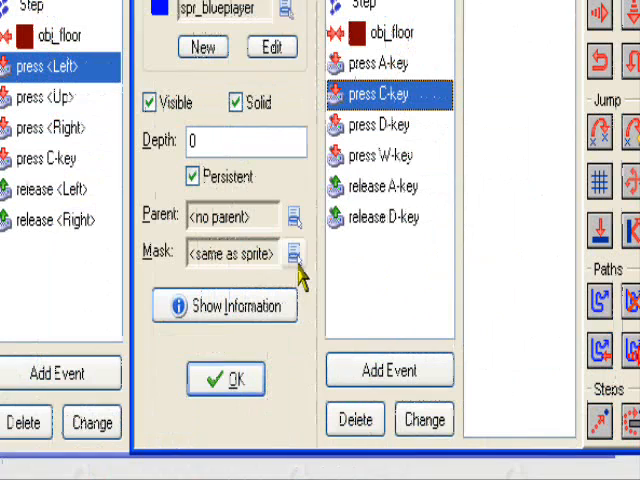
pyautogui.click(290, 216)
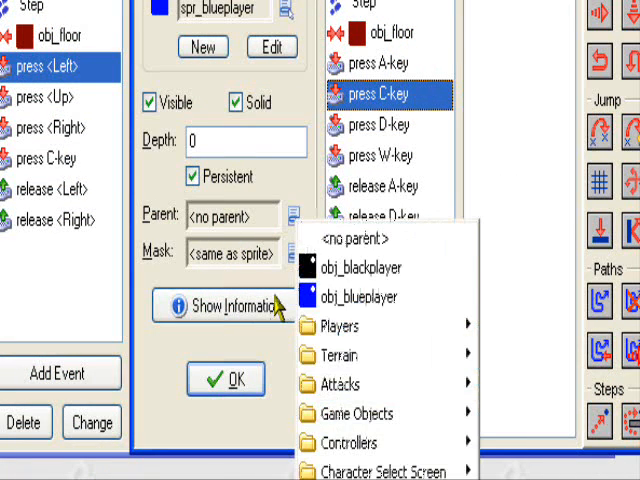
pyautogui.moveTo(355, 239)
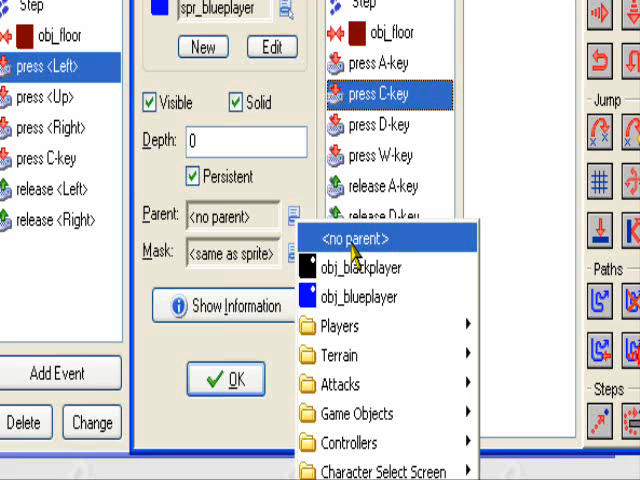
pyautogui.moveTo(355, 296)
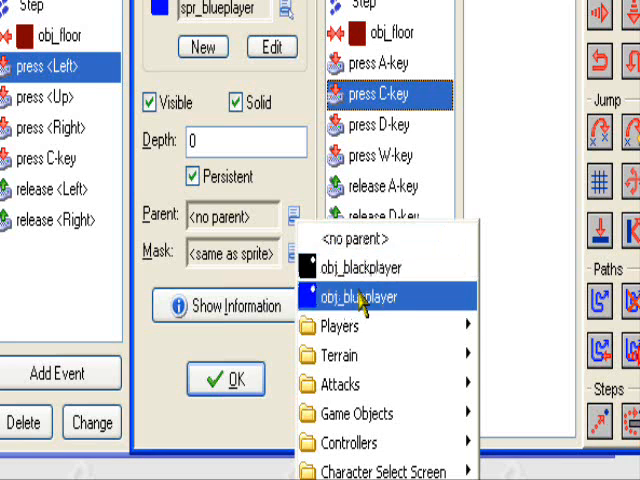
pyautogui.click(362, 267)
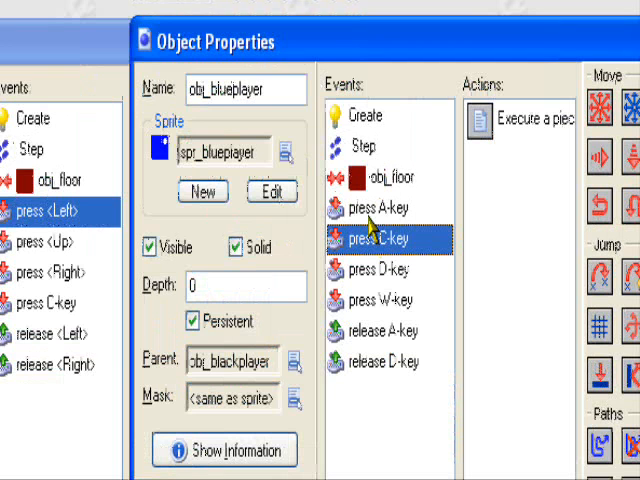
pyautogui.moveTo(395, 180)
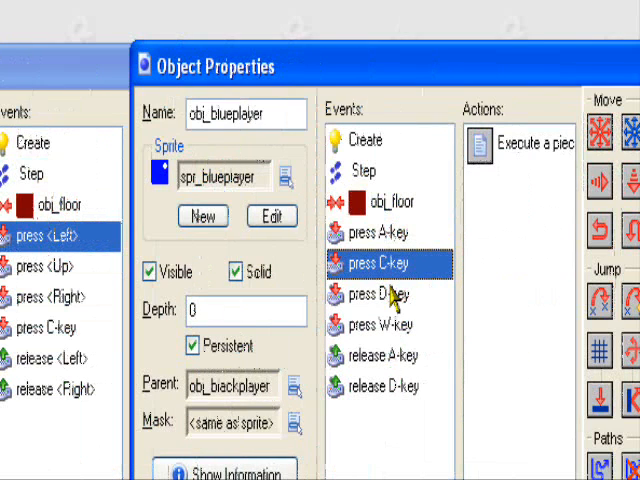
pyautogui.click(378, 294)
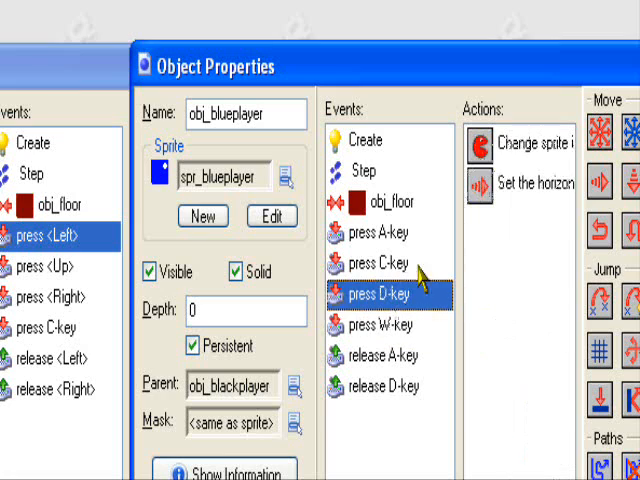
pyautogui.click(382, 325)
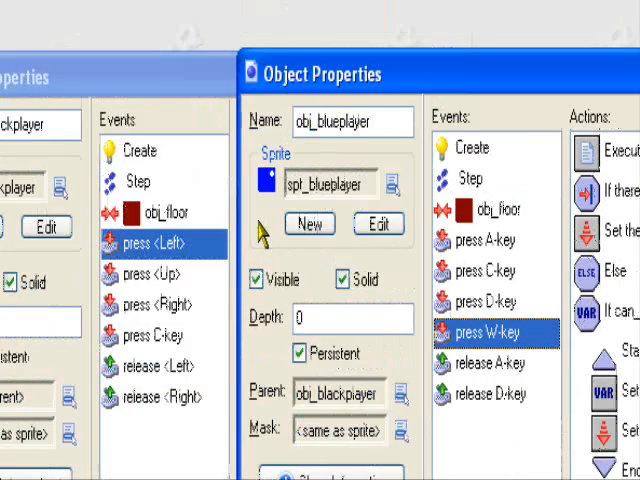
pyautogui.moveTo(258, 345)
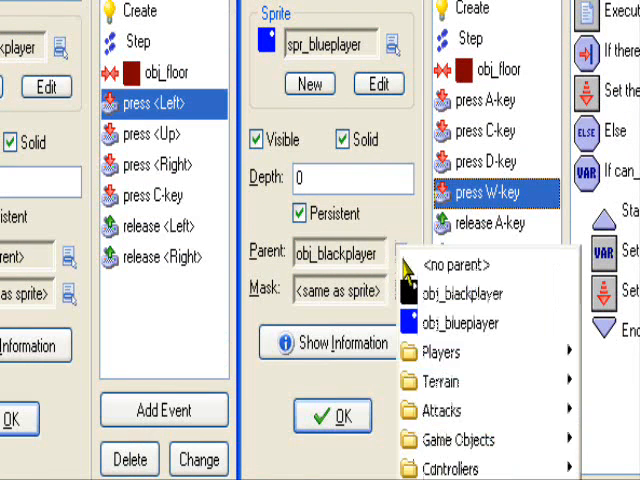
# - Close the obj_blackplayer and obj_blueplayer property windows with OK
pyautogui.click(458, 264)
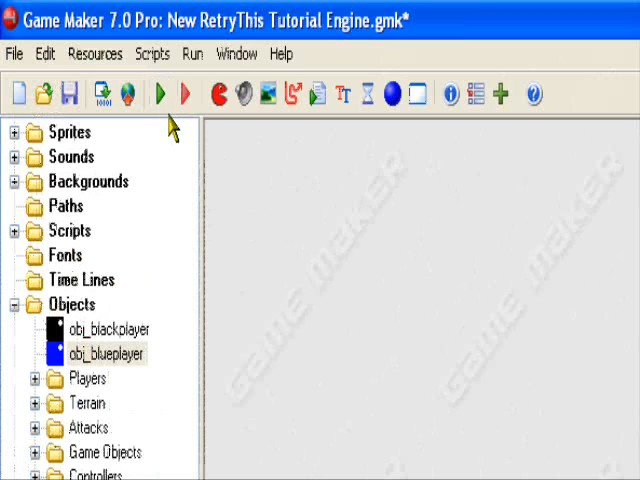
pyautogui.moveTo(165, 135)
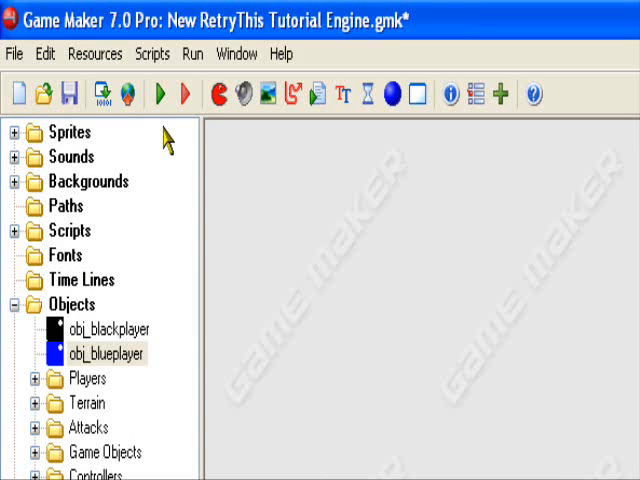